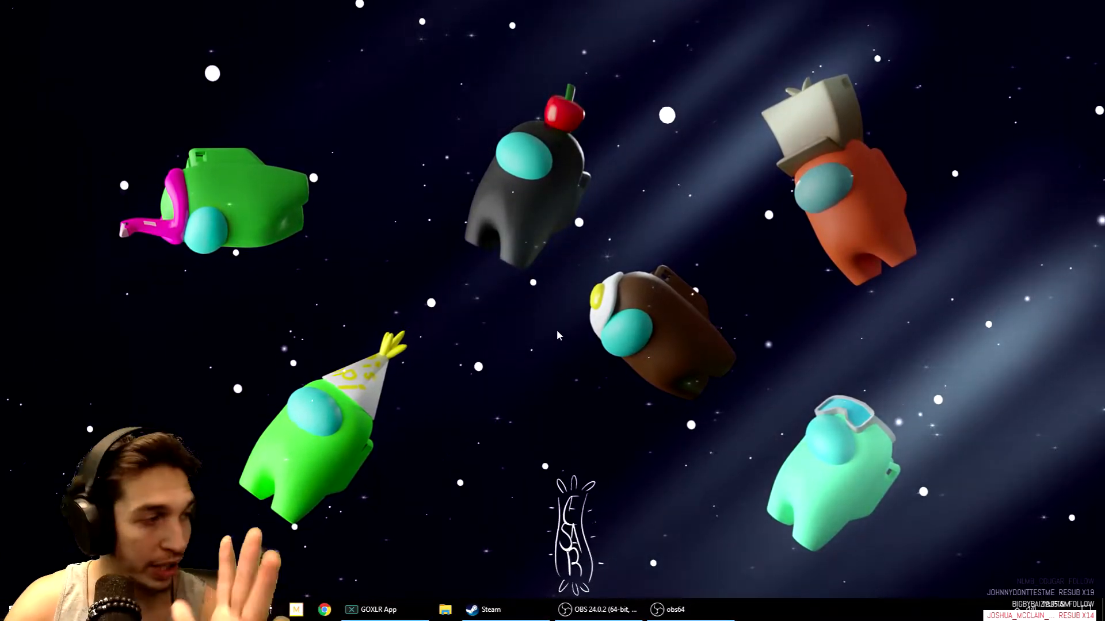
Reach Windows Display settings from the desktop and review the Multiple displays choices, keeping Extend
right_click(557, 317)
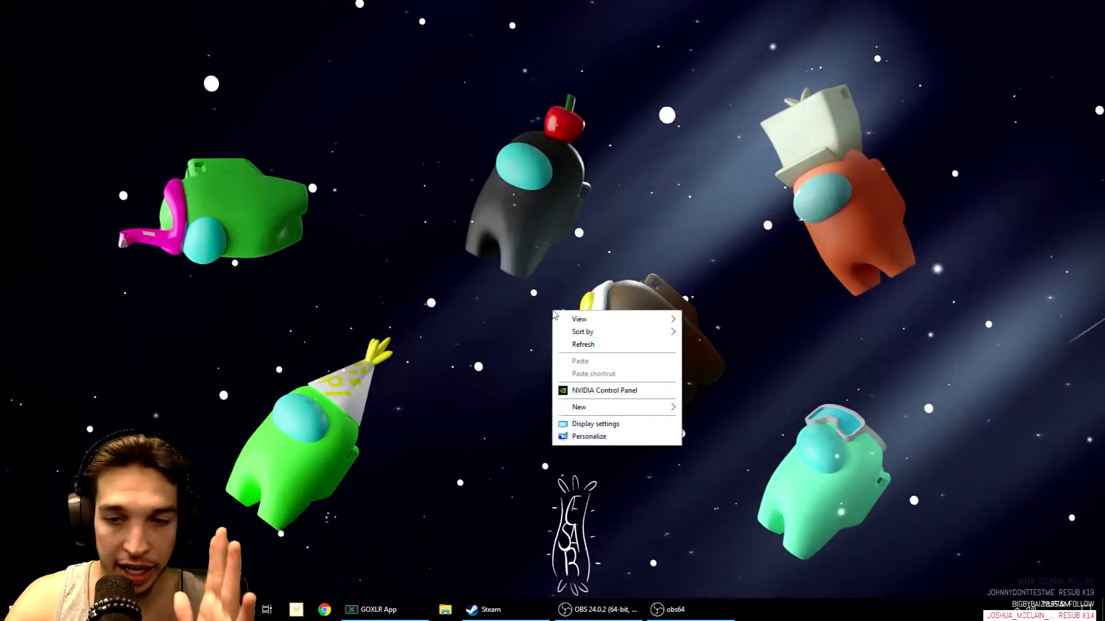
left_click(595, 424)
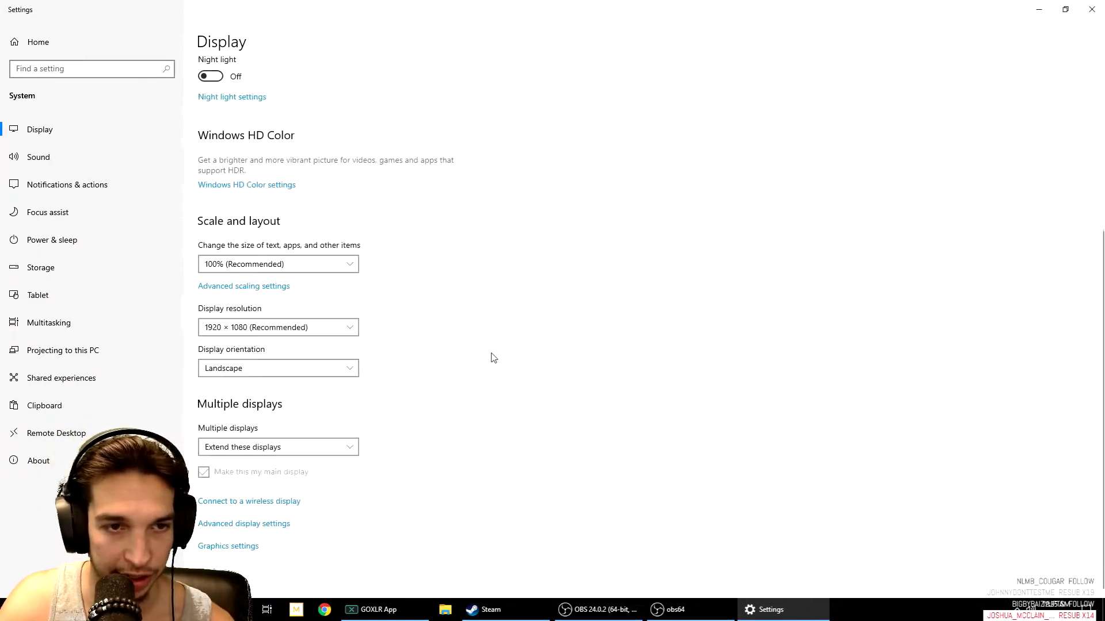
left_click(277, 447)
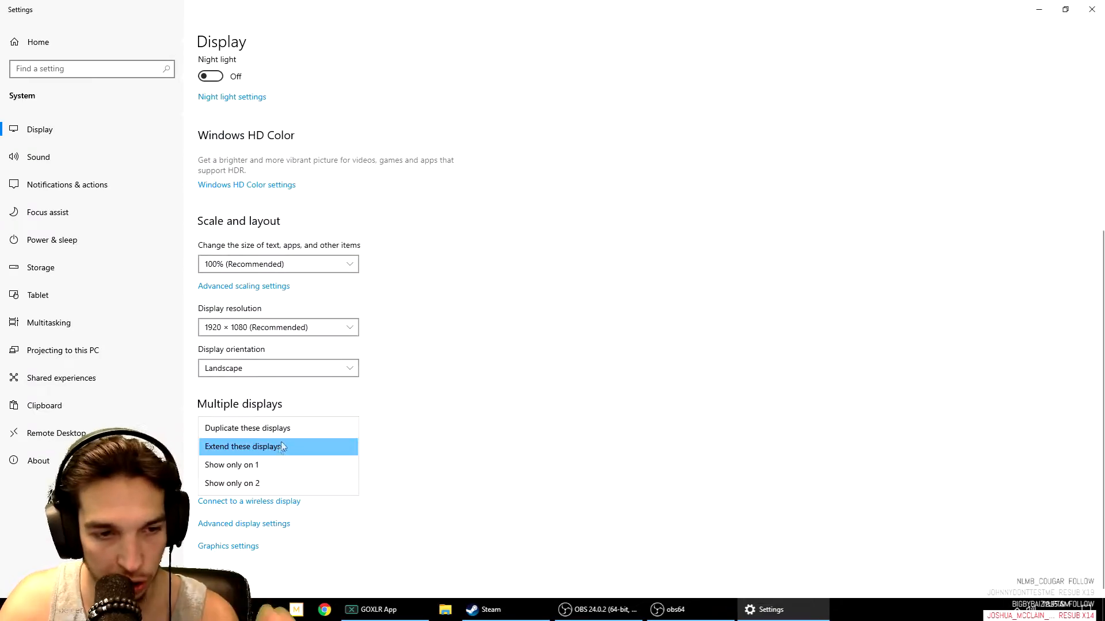
mouse_move(286, 430)
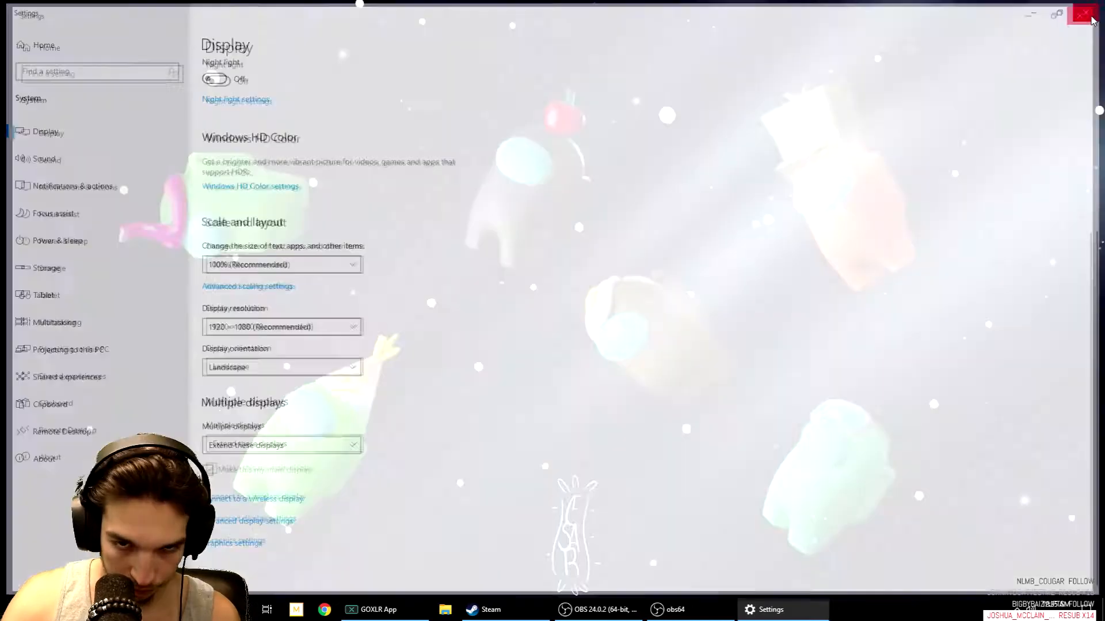
Close the Settings window and restore the OBS 24.0.2 window from the taskbar
left_click(1090, 14)
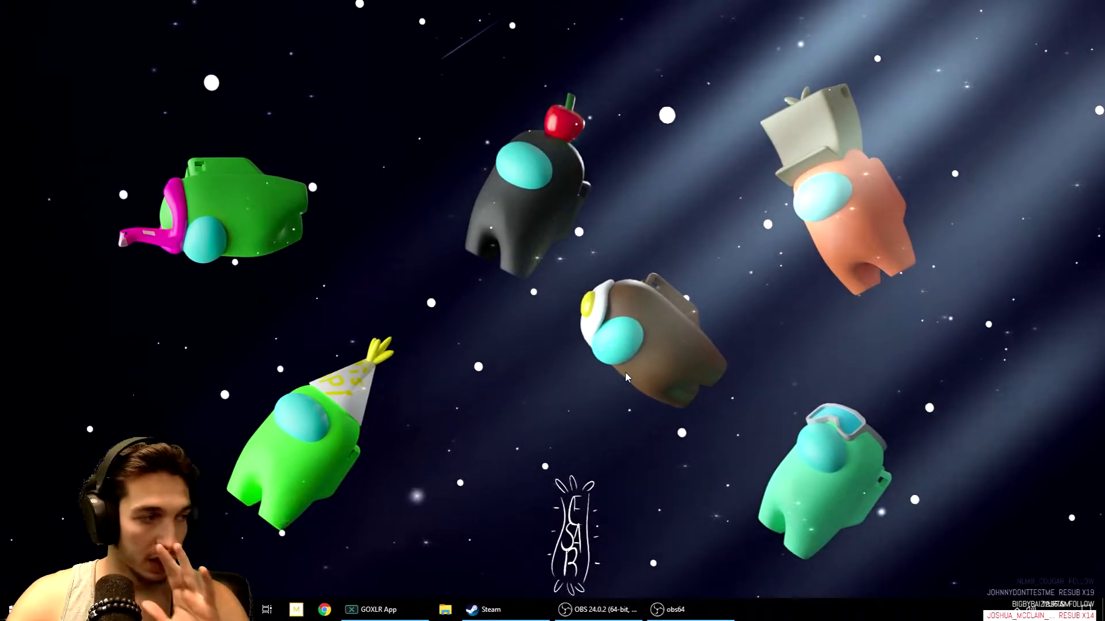
left_click(599, 610)
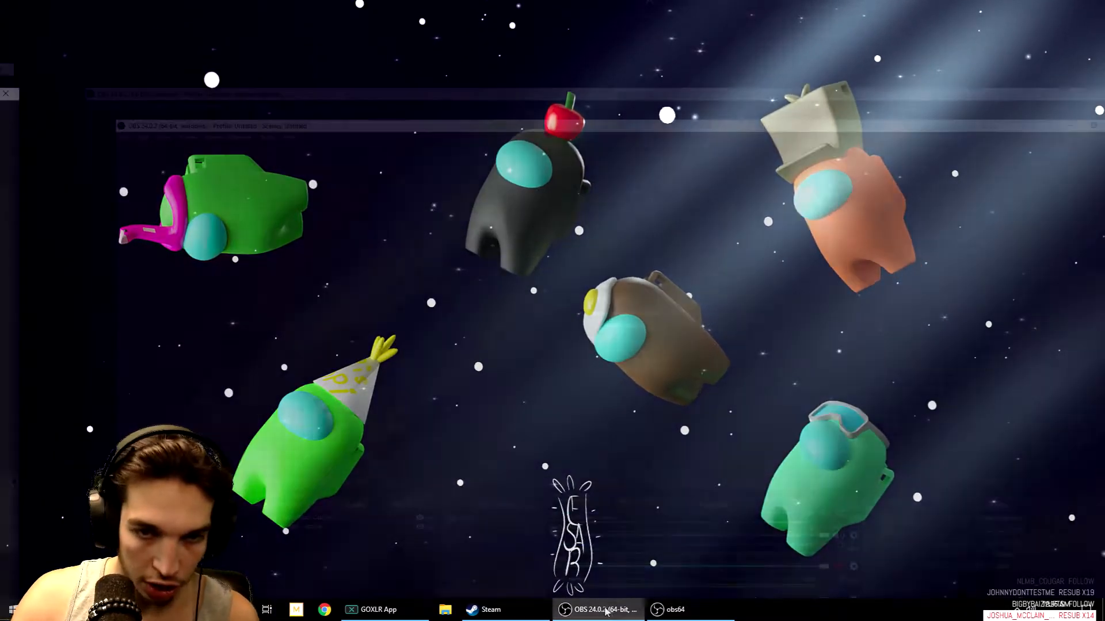
left_click(597, 610)
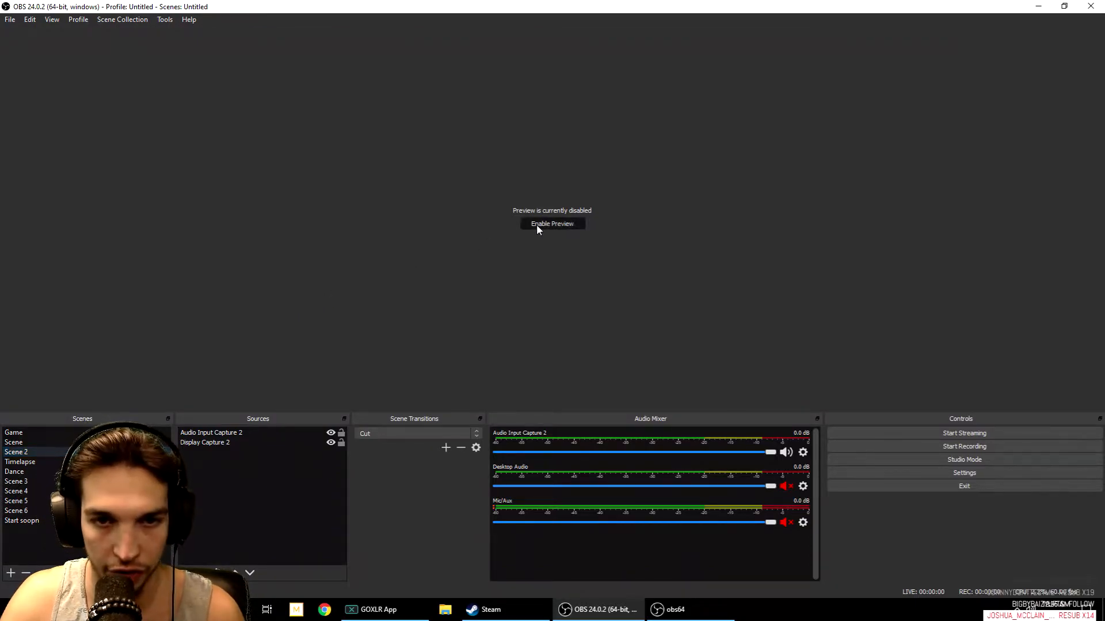
left_click(551, 223)
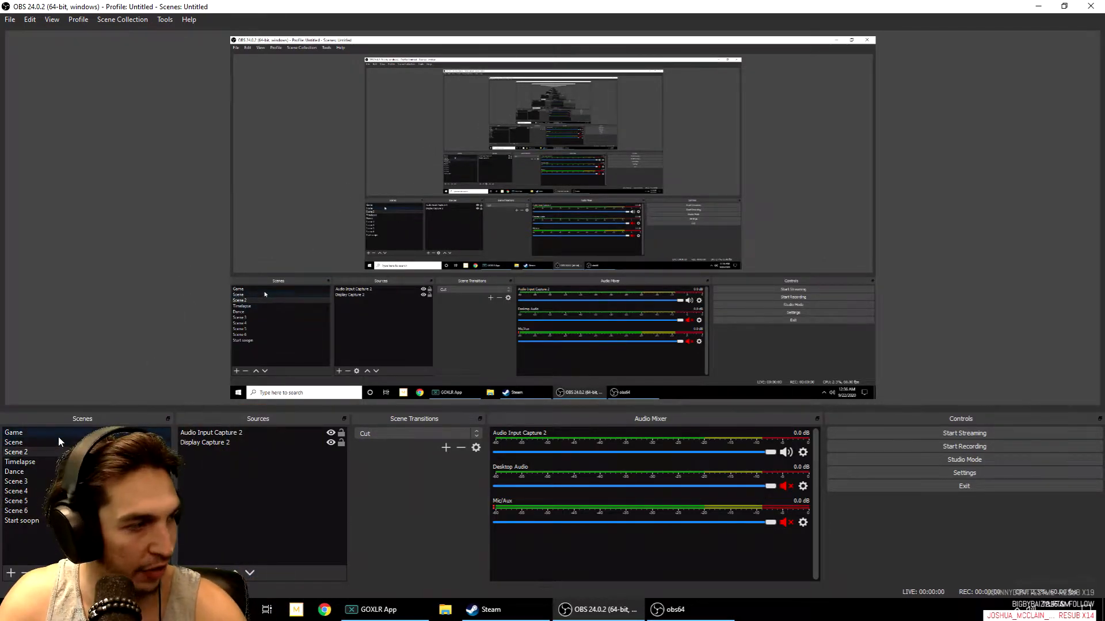
mouse_move(158, 299)
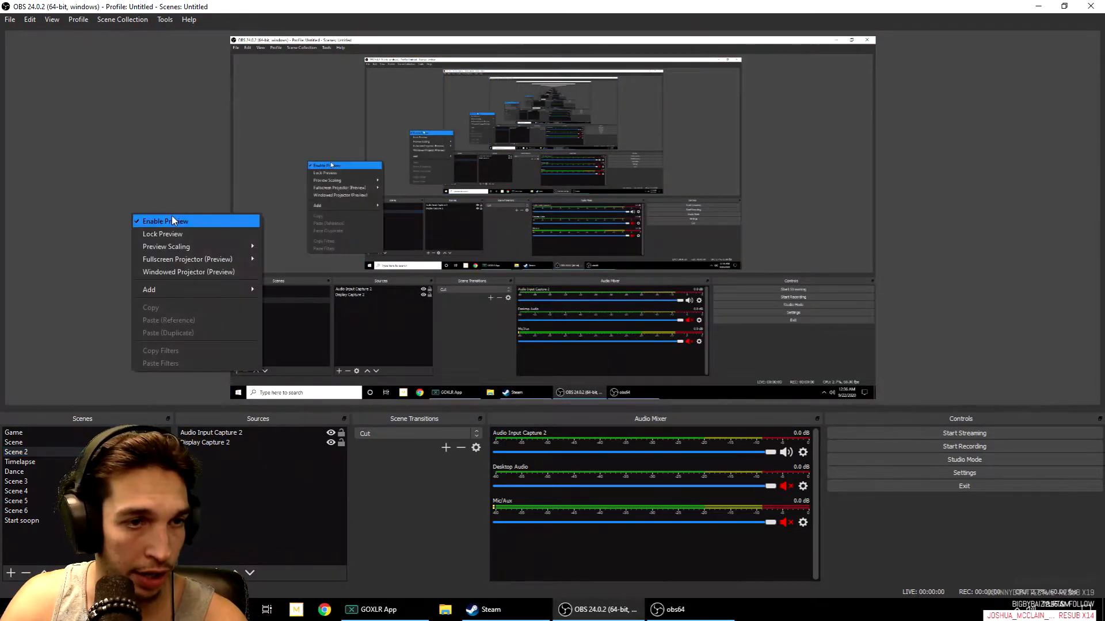
left_click(165, 221)
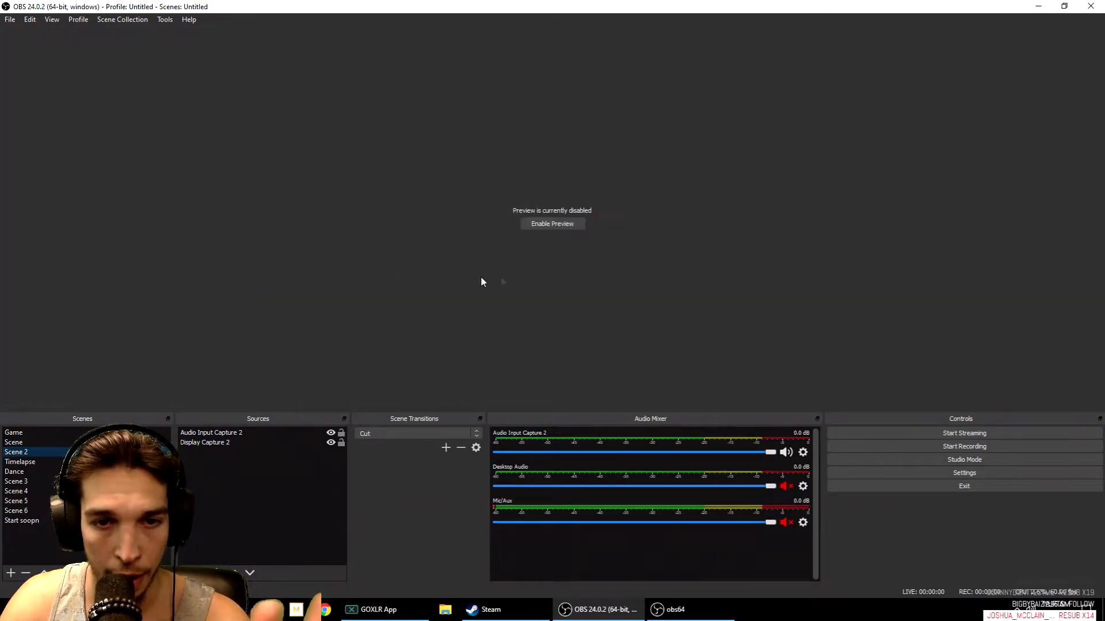
right_click(503, 286)
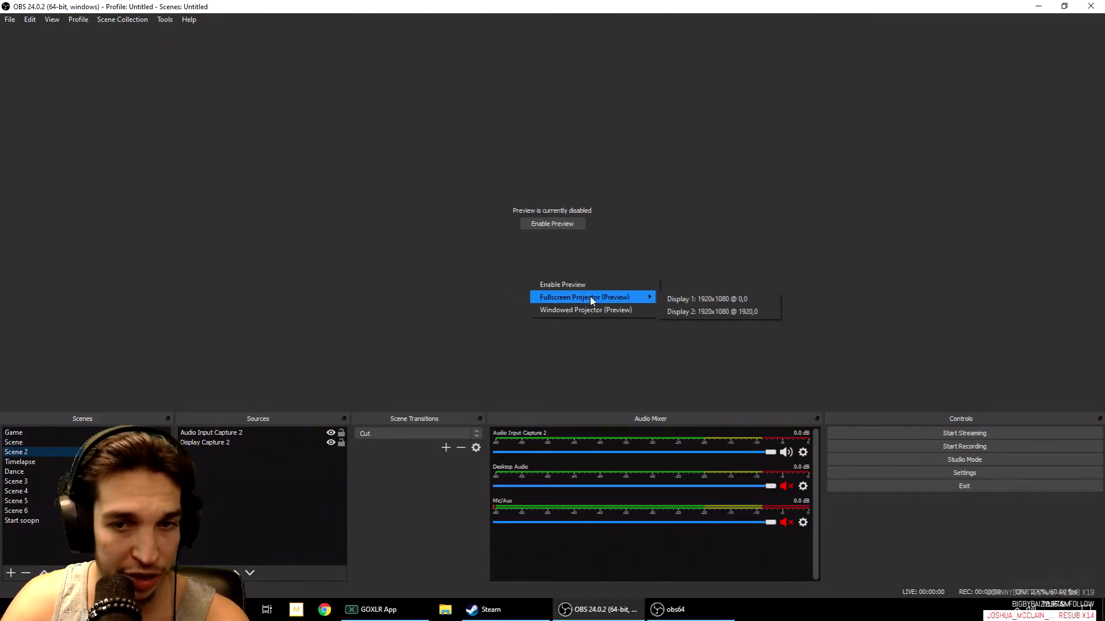
mouse_move(701, 311)
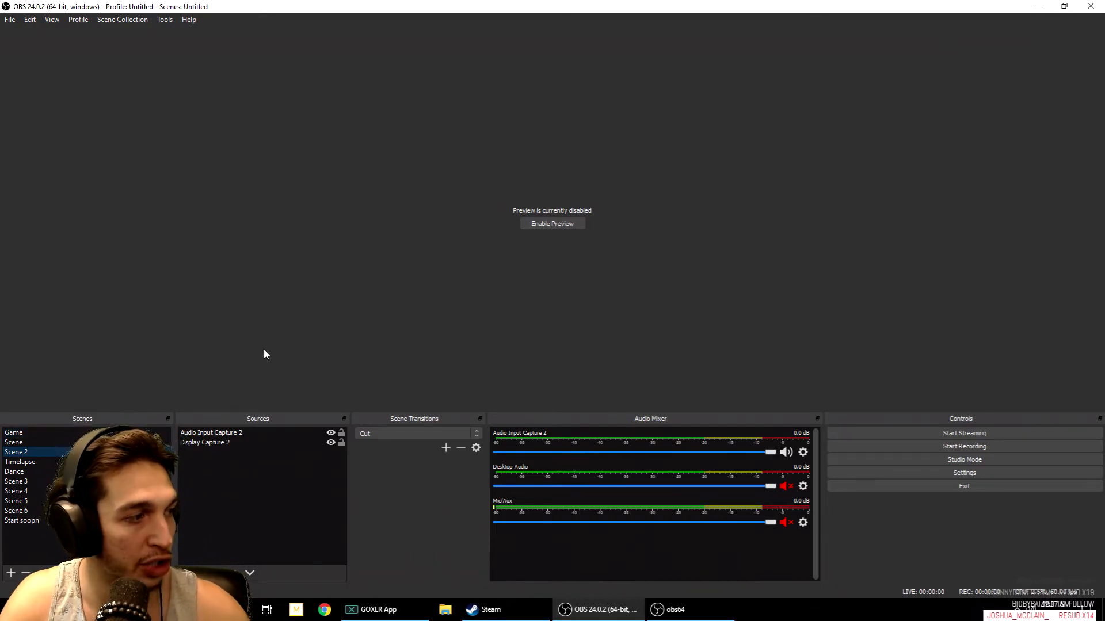
mouse_move(358, 324)
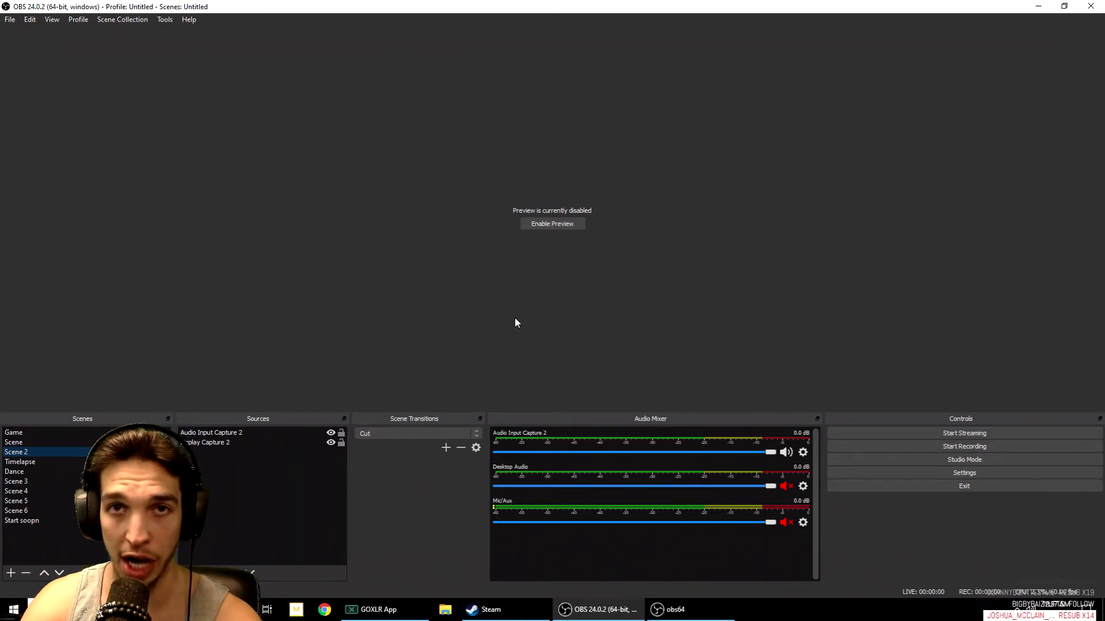
mouse_move(525, 332)
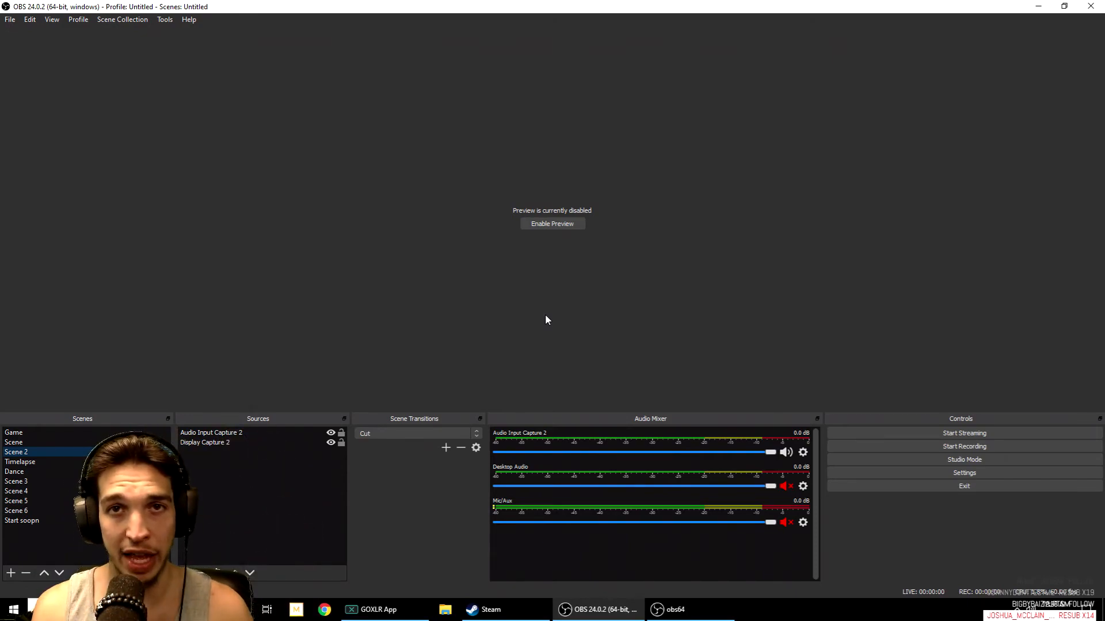
mouse_move(532, 313)
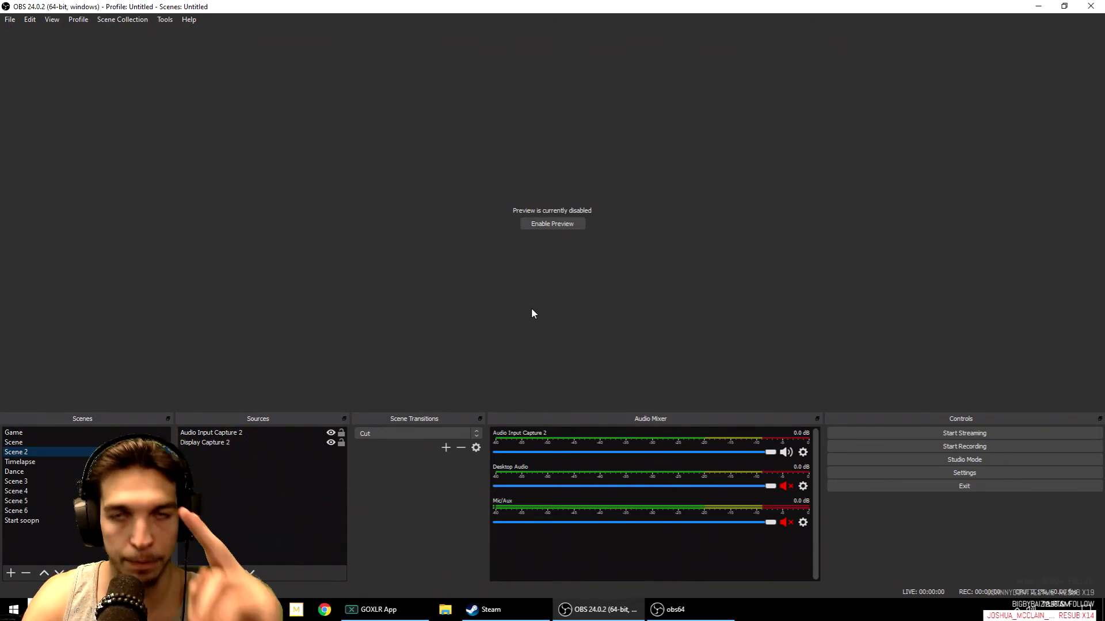